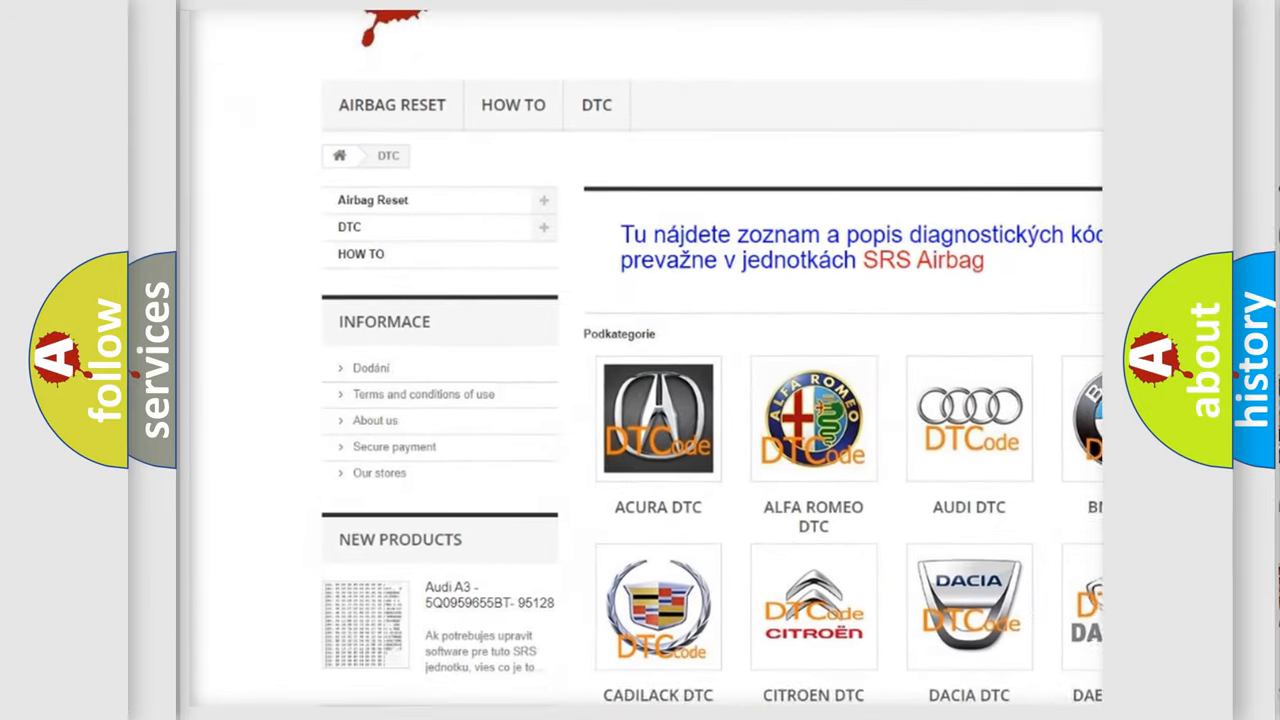
{"action": "scroll", "scroll_direction": "down", "scroll_amount": 3}
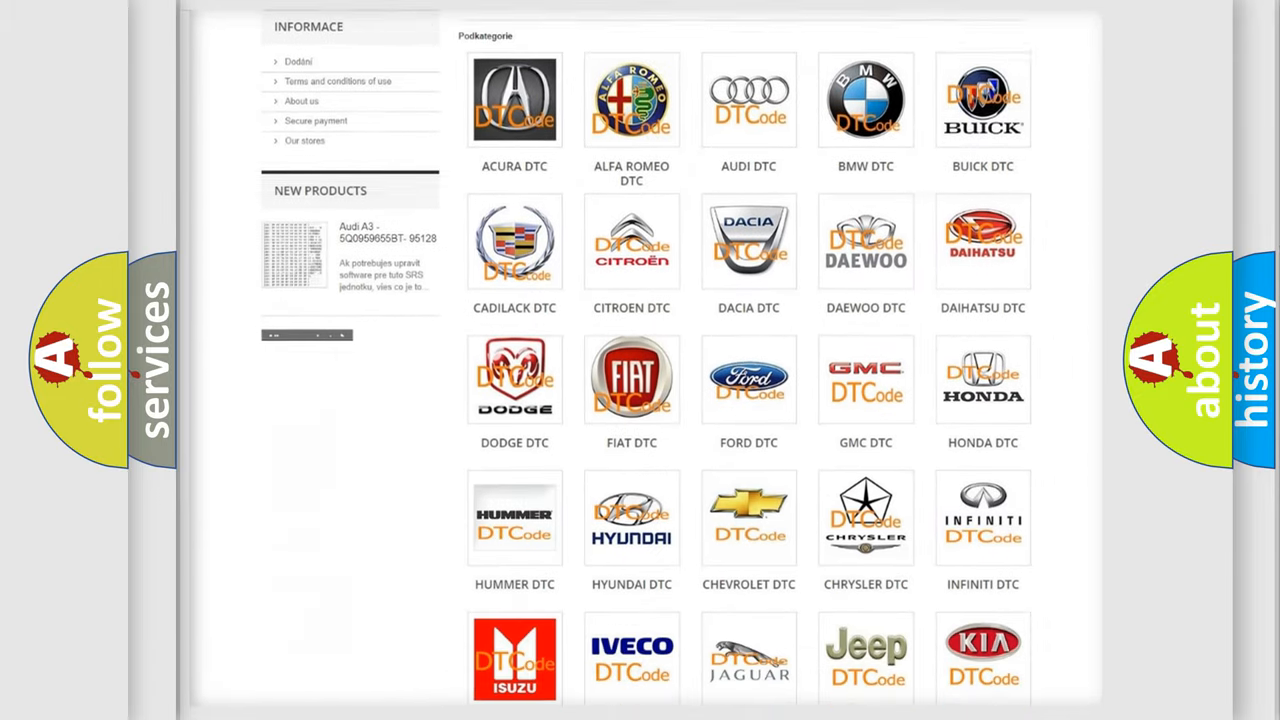
{"action": "scroll", "scroll_direction": "down", "scroll_amount": 3}
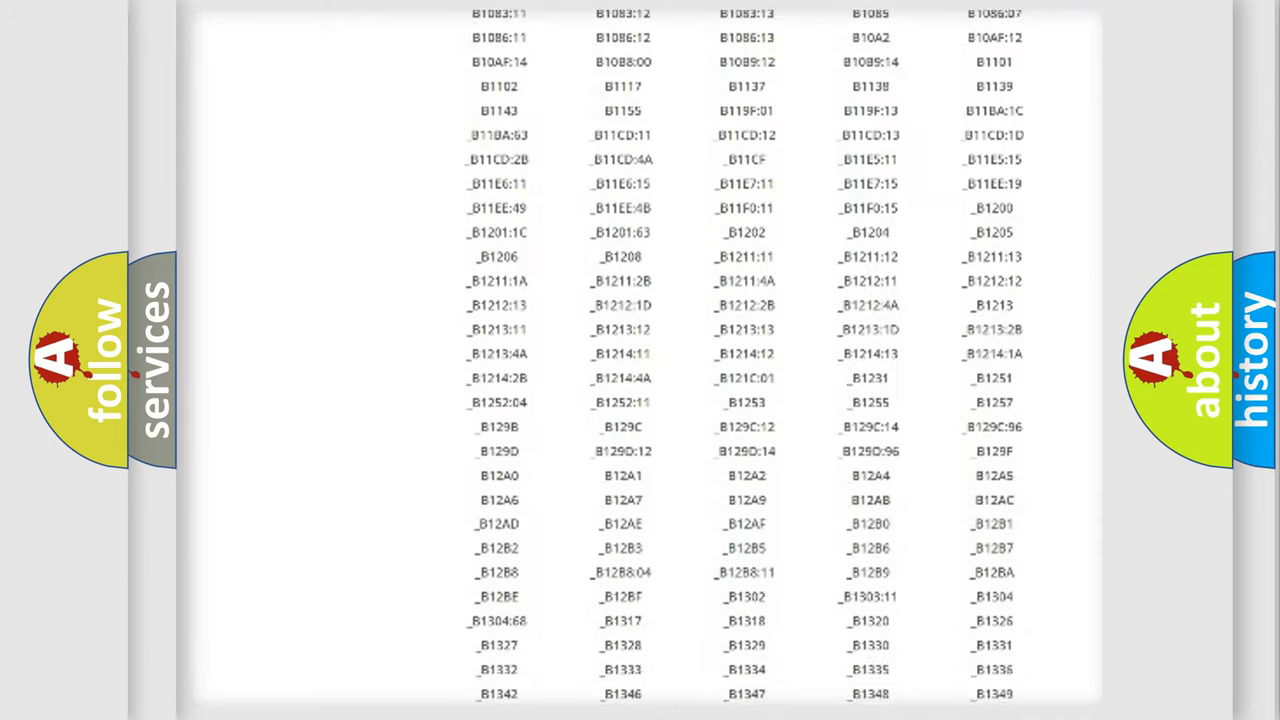
{"action": "scroll", "scroll_direction": "down", "scroll_amount": 3}
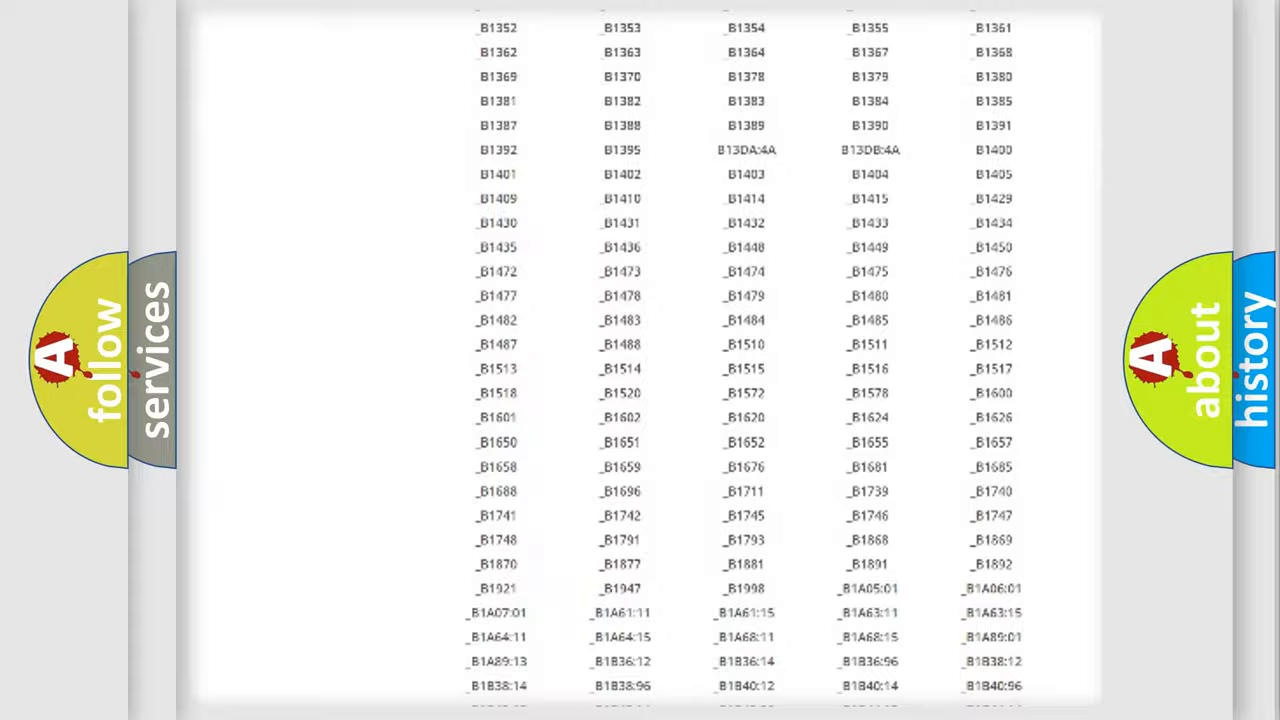